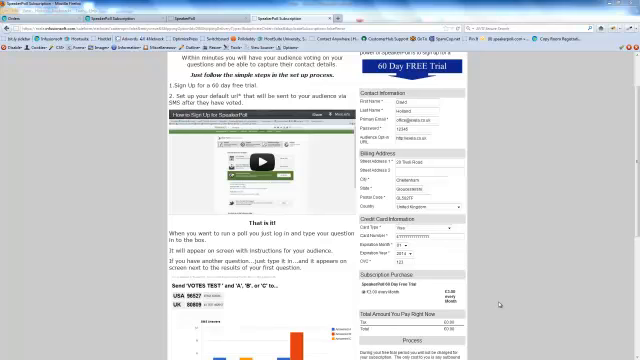
{"action": "scroll", "scroll_direction": "down", "scroll_amount": 3}
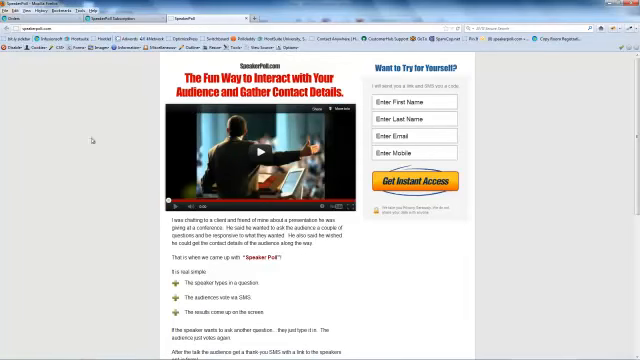
{"action": "scroll", "scroll_direction": "down", "scroll_amount": 3}
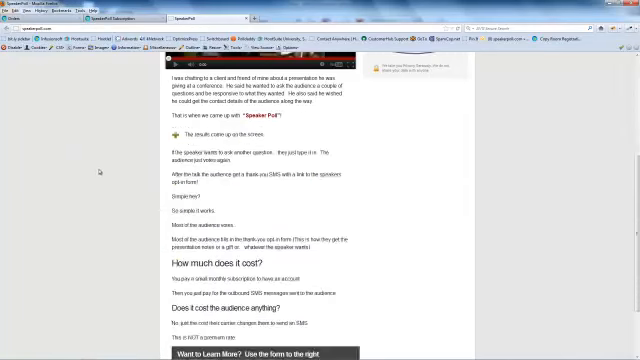
{"action": "scroll", "scroll_direction": "down", "scroll_amount": 3}
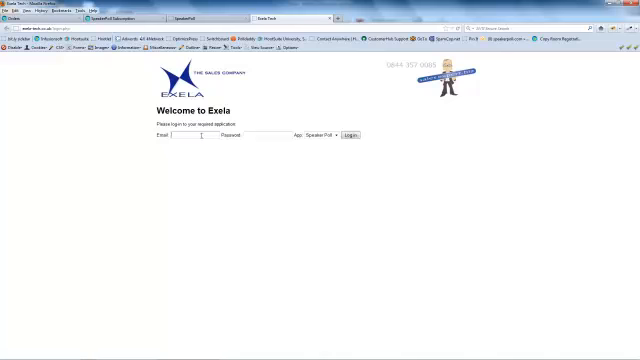
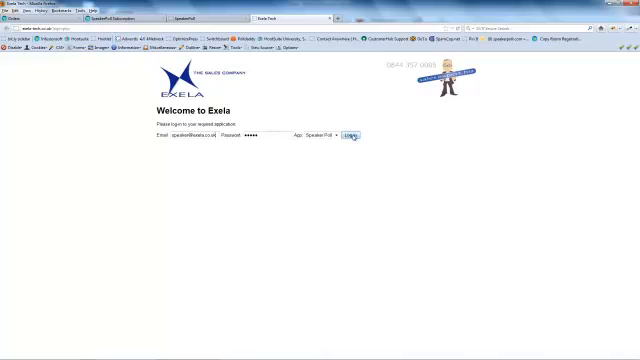
{"action": "left_click", "coordinate": [348, 136]}
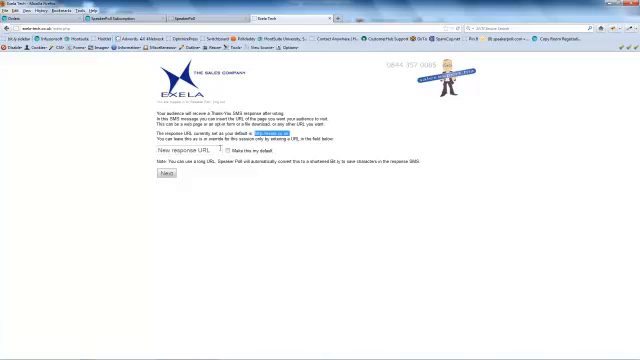
- Acknowledge the SMS voting allowance notice and continue to the live poll page
{"action": "left_click", "coordinate": [224, 152]}
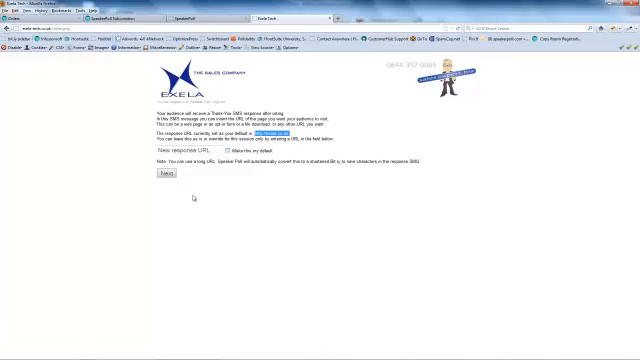
{"action": "left_click", "coordinate": [160, 172]}
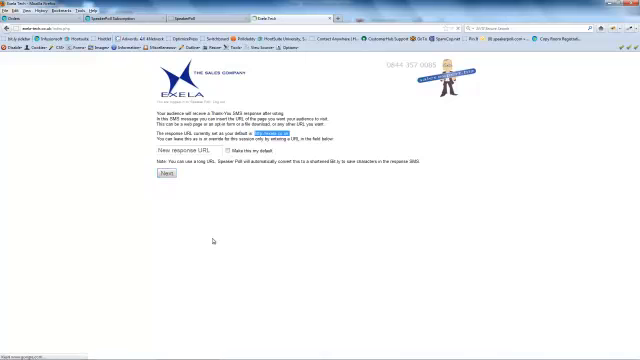
{"action": "left_click", "coordinate": [160, 174]}
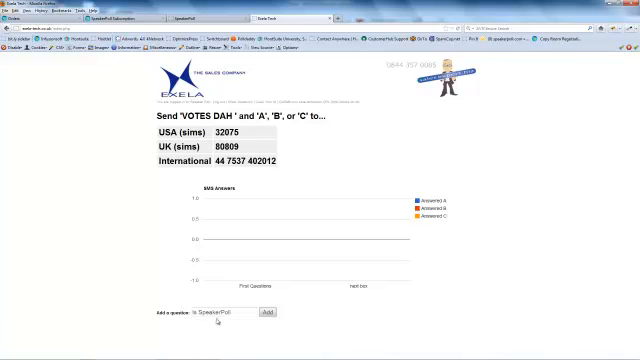
- Add the question 'Good?!' to the poll beneath the results chart
{"action": "type", "text": "Good?!"}
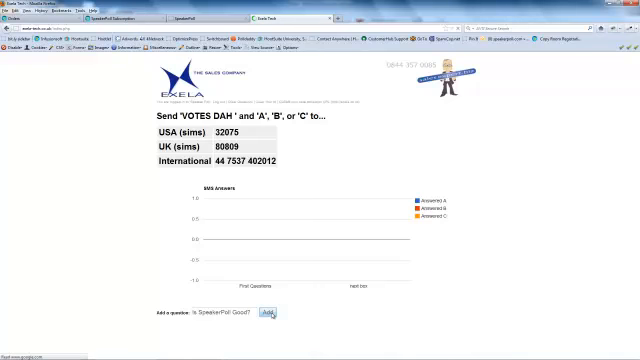
{"action": "left_click", "coordinate": [270, 312]}
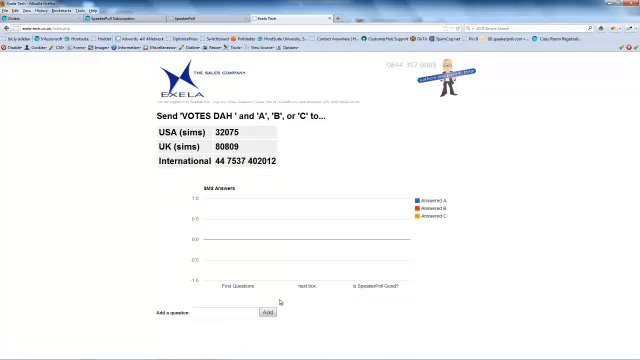
{"action": "mouse_move", "coordinate": [236, 292]}
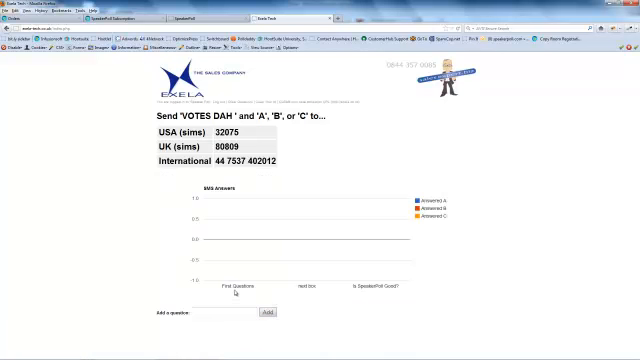
{"action": "mouse_move", "coordinate": [380, 296]}
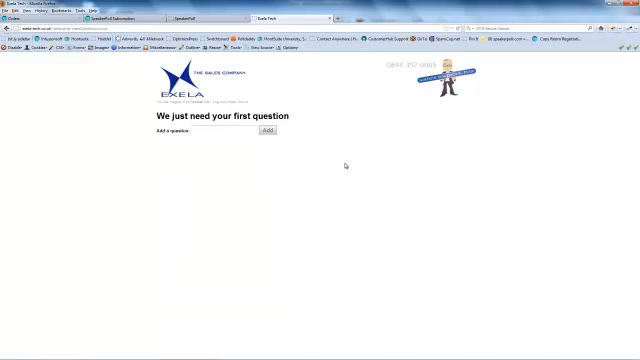
- Add 'Is the speaker any good' as the first question and start the poll
{"action": "left_click", "coordinate": [220, 132]}
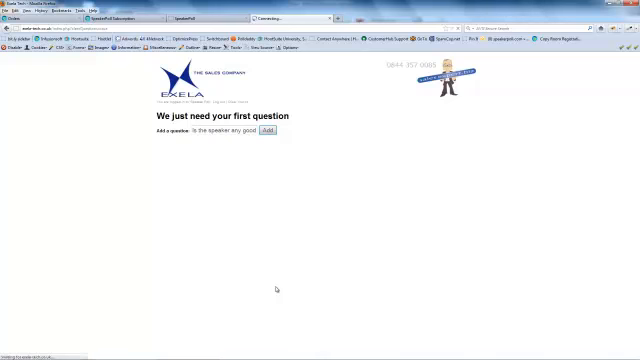
{"action": "left_click", "coordinate": [268, 132]}
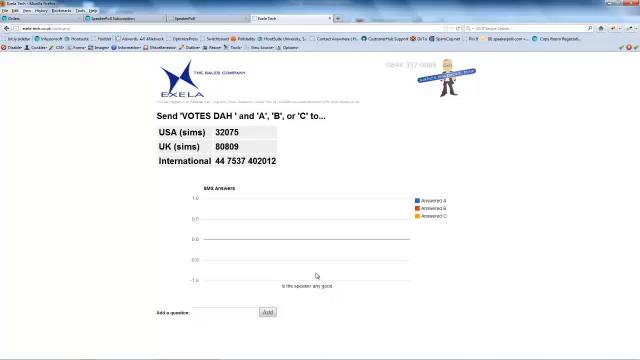
{"action": "mouse_move", "coordinate": [544, 248]}
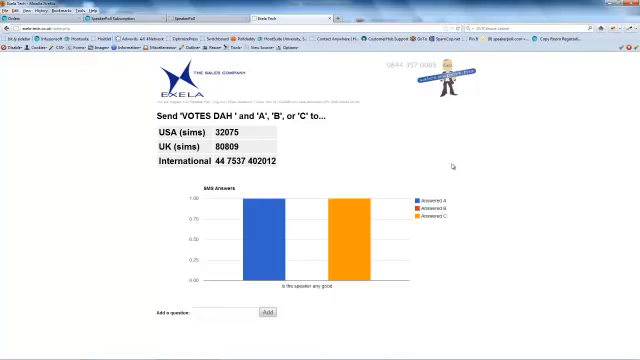
{"action": "mouse_move", "coordinate": [230, 324]}
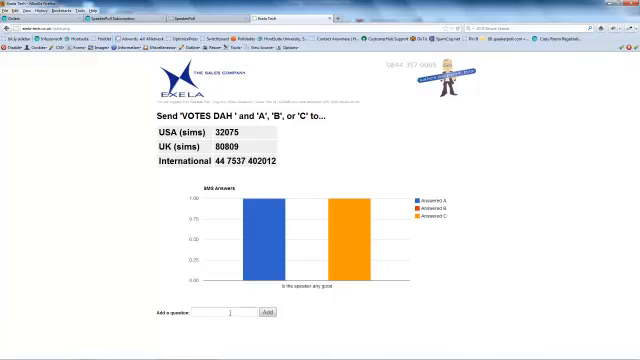
- Add a second question to the poll and select the international voting number
{"action": "left_click", "coordinate": [268, 312]}
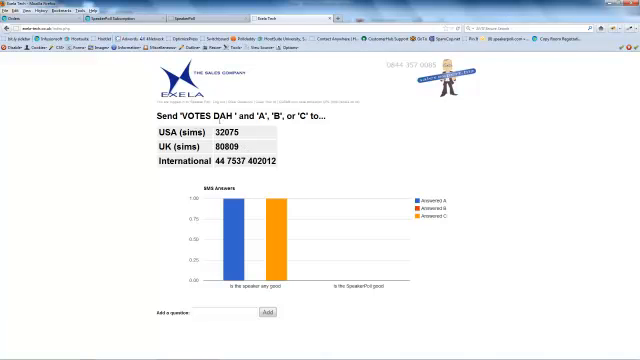
{"action": "mouse_move", "coordinate": [304, 174]}
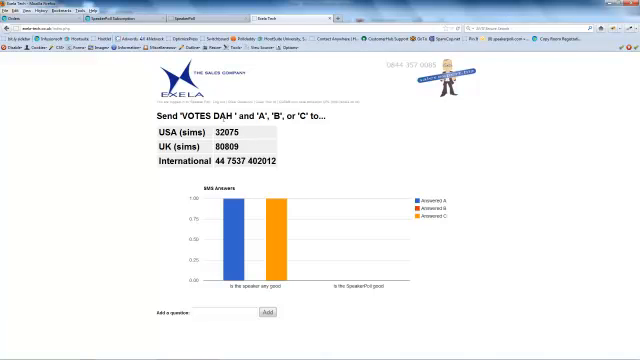
{"action": "double_click", "coordinate": [244, 158]}
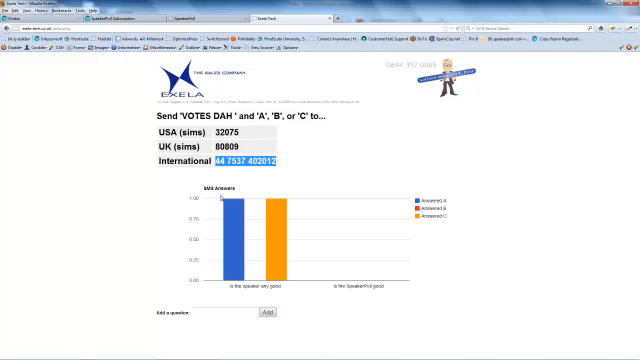